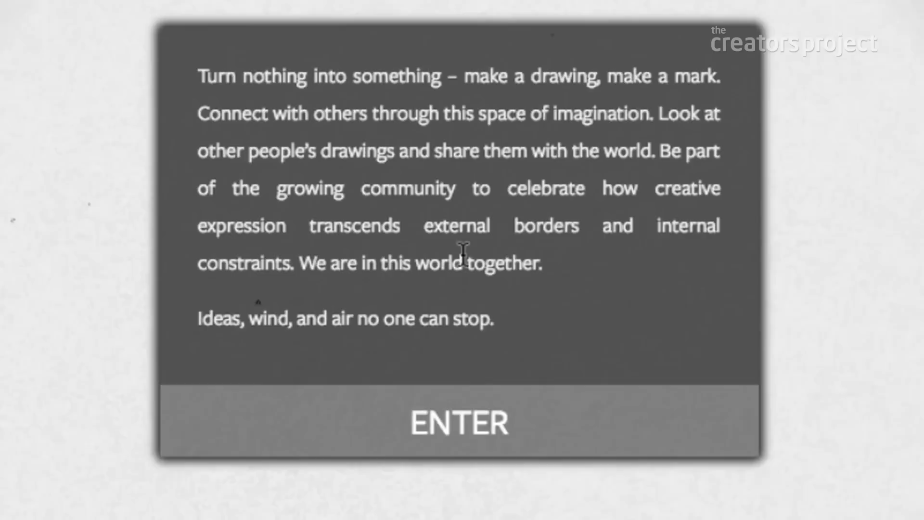
# - Enter Moon via the welcome panel's ENTER button, revealing the marked sphere and Latest marks feed
pyautogui.click(458, 422)
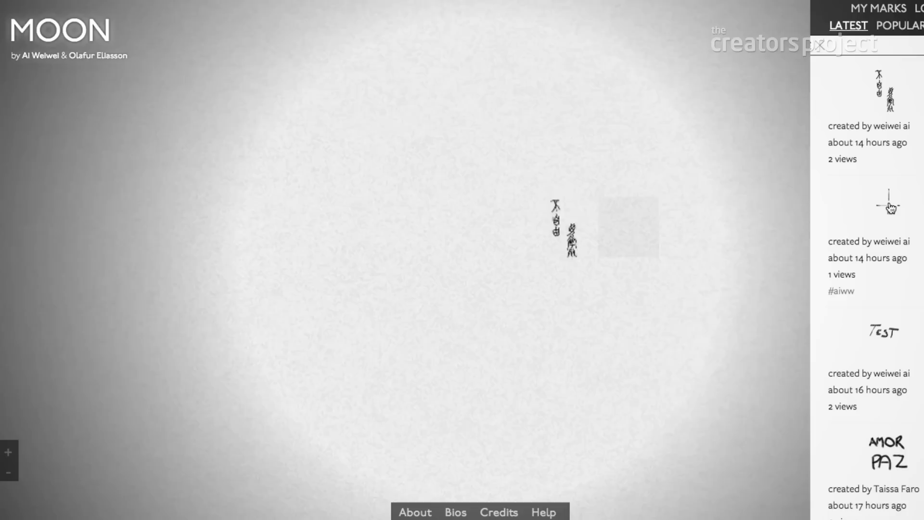